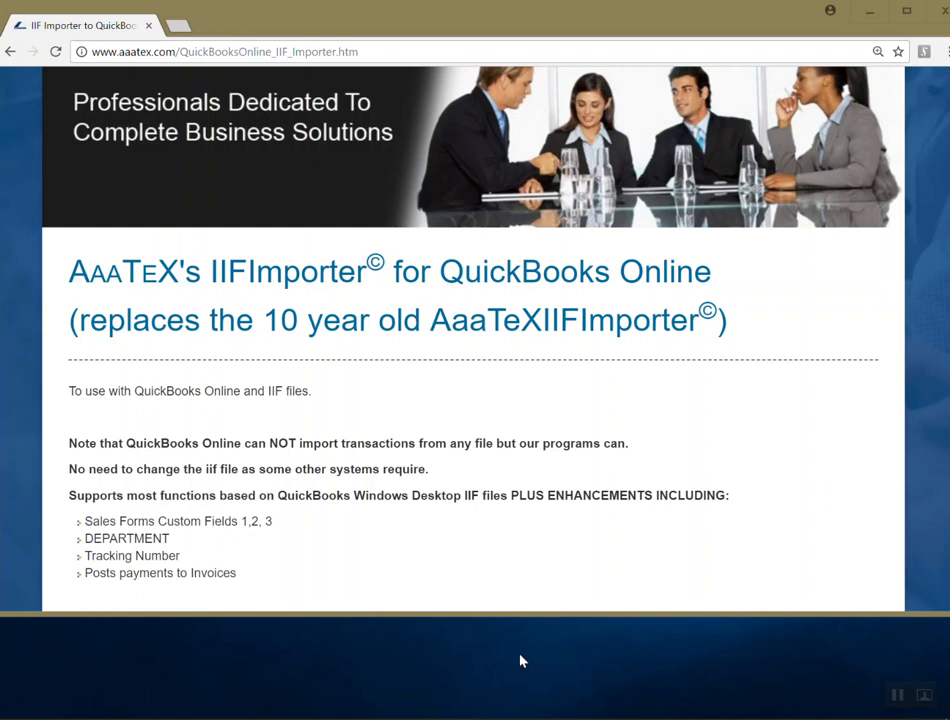
{"action": "mouse_move", "coordinate": [536, 692]}
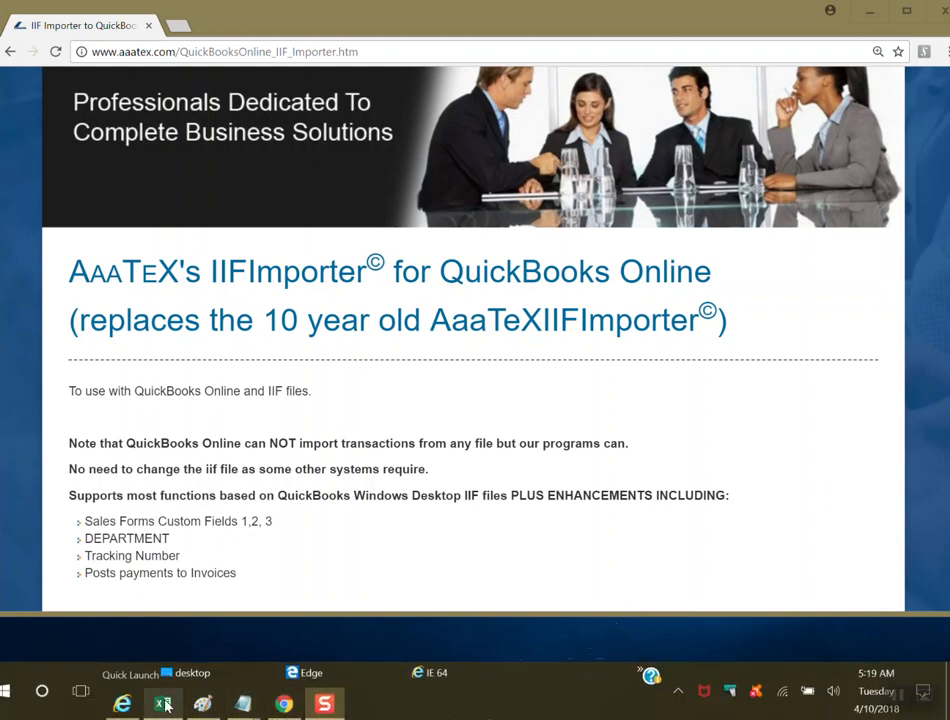
Bring up the sample IIF spreadsheet and highlight the four INVOICE rows for INV777.
{"action": "left_click", "coordinate": [164, 704]}
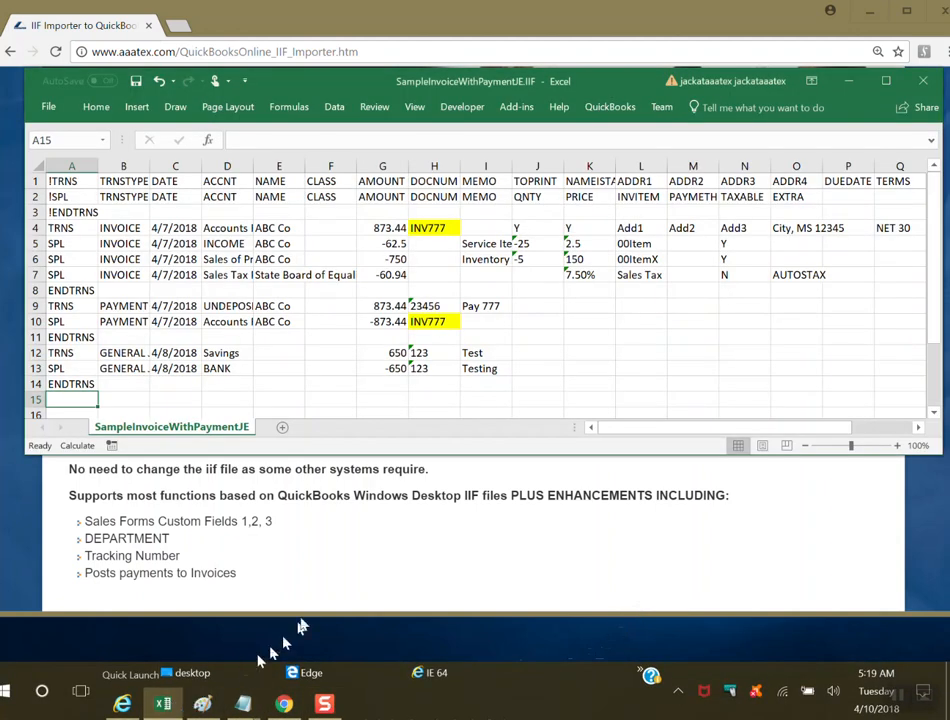
{"action": "left_click", "coordinate": [536, 368]}
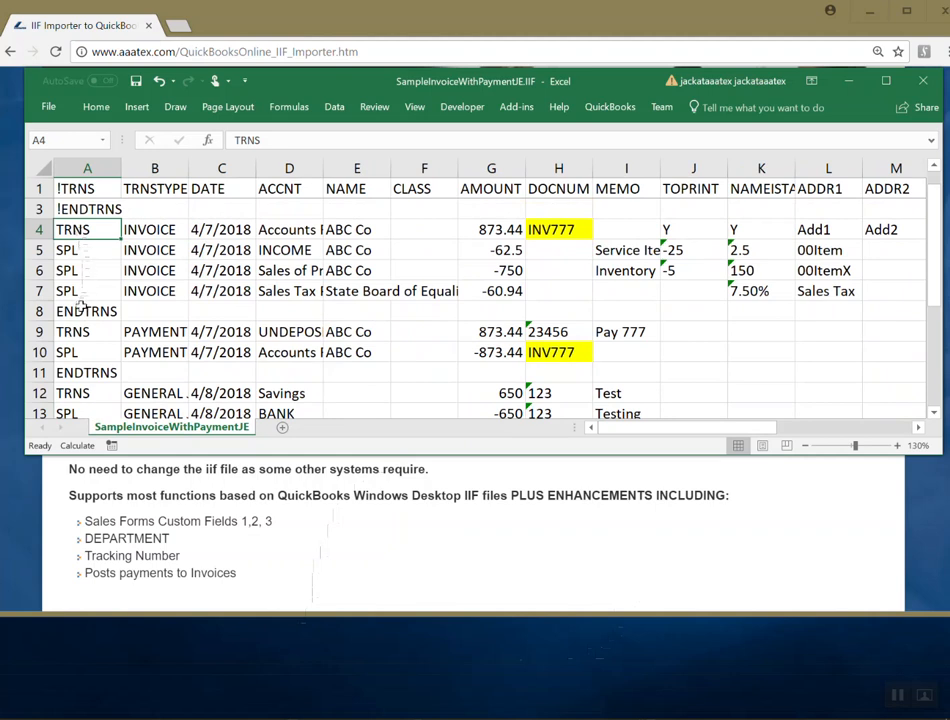
{"action": "left_click_drag", "start_coordinate": [156, 228], "coordinate": [156, 270]}
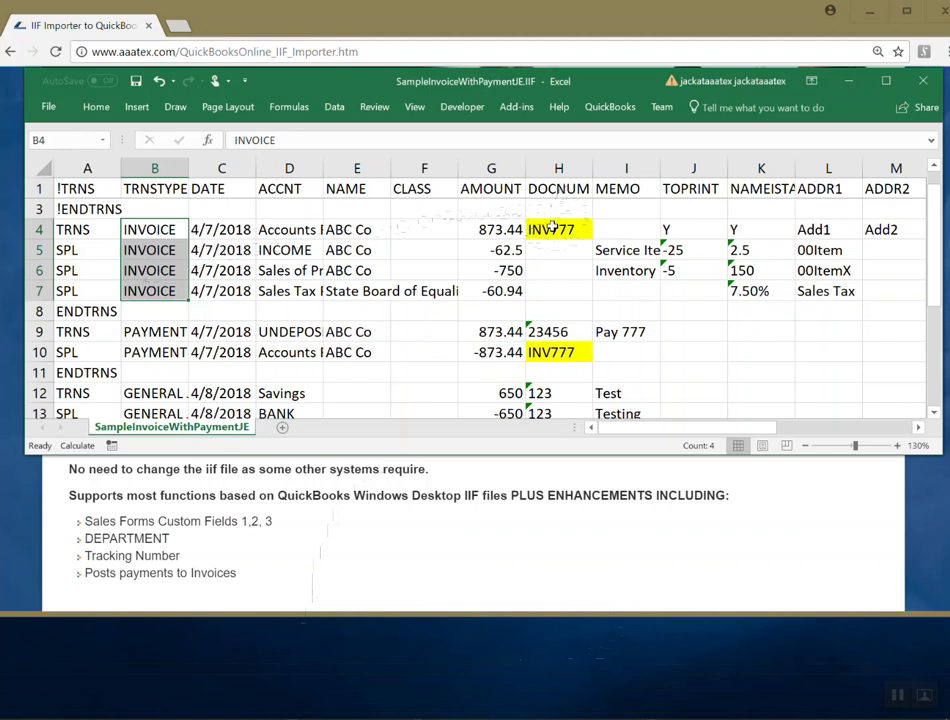
{"action": "mouse_move", "coordinate": [548, 252]}
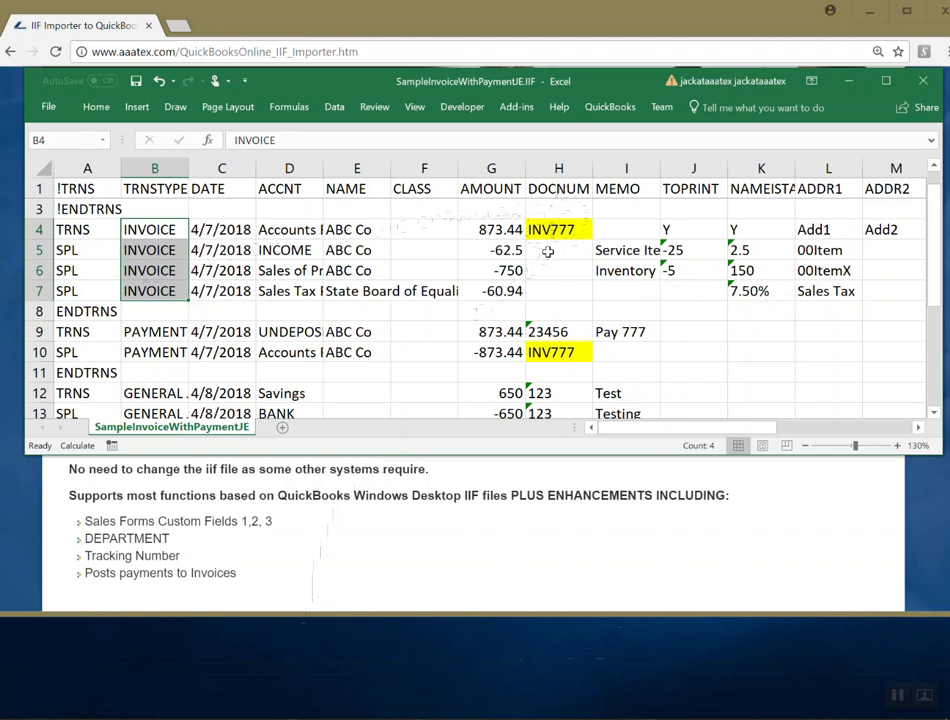
Review the PAYMENT split line and scroll through the remaining transaction rows.
{"action": "scroll", "scroll_direction": "down", "scroll_amount": 3}
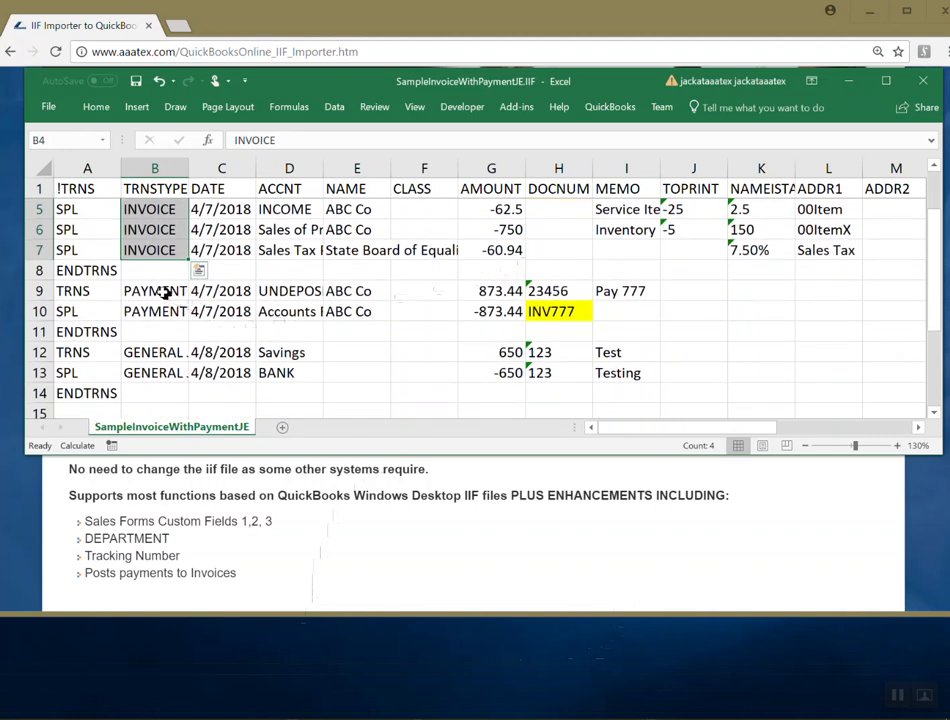
{"action": "left_click", "coordinate": [156, 312]}
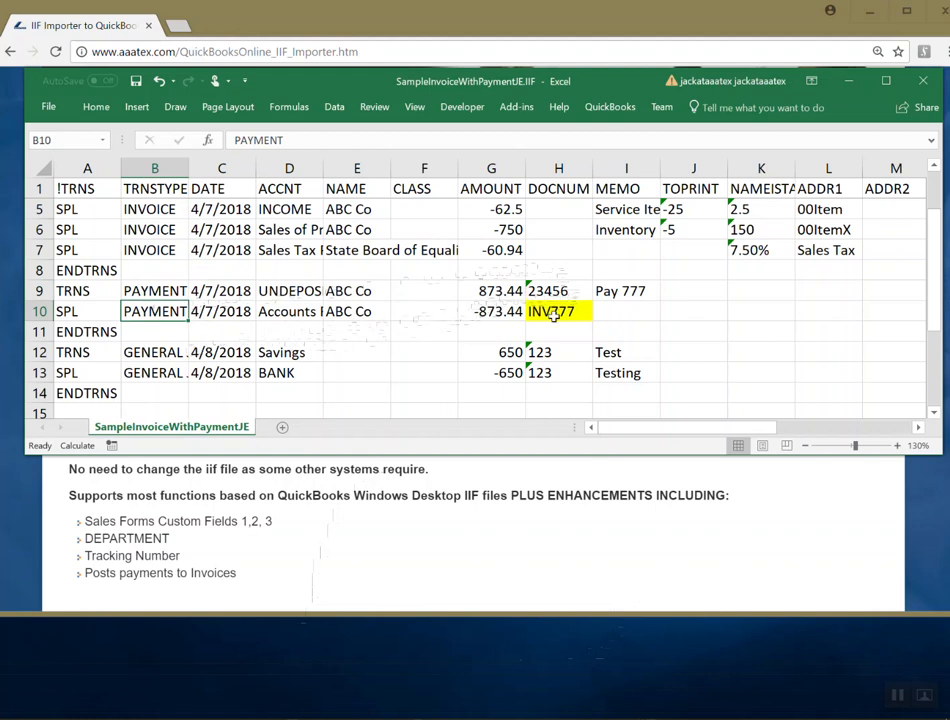
{"action": "scroll", "scroll_direction": "up", "scroll_amount": 3}
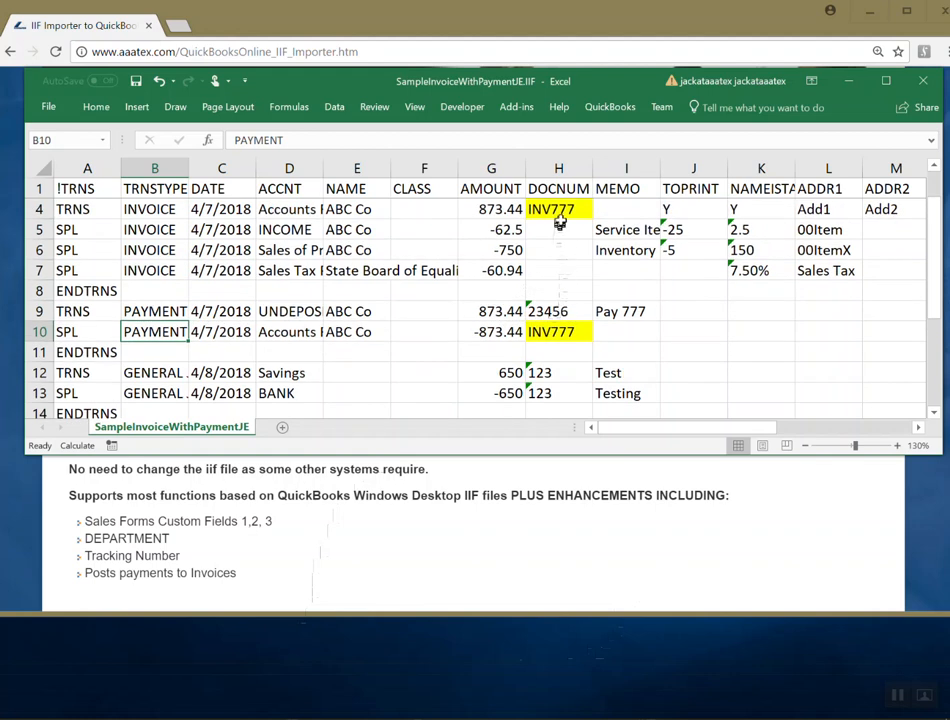
{"action": "scroll", "scroll_direction": "down", "scroll_amount": 3}
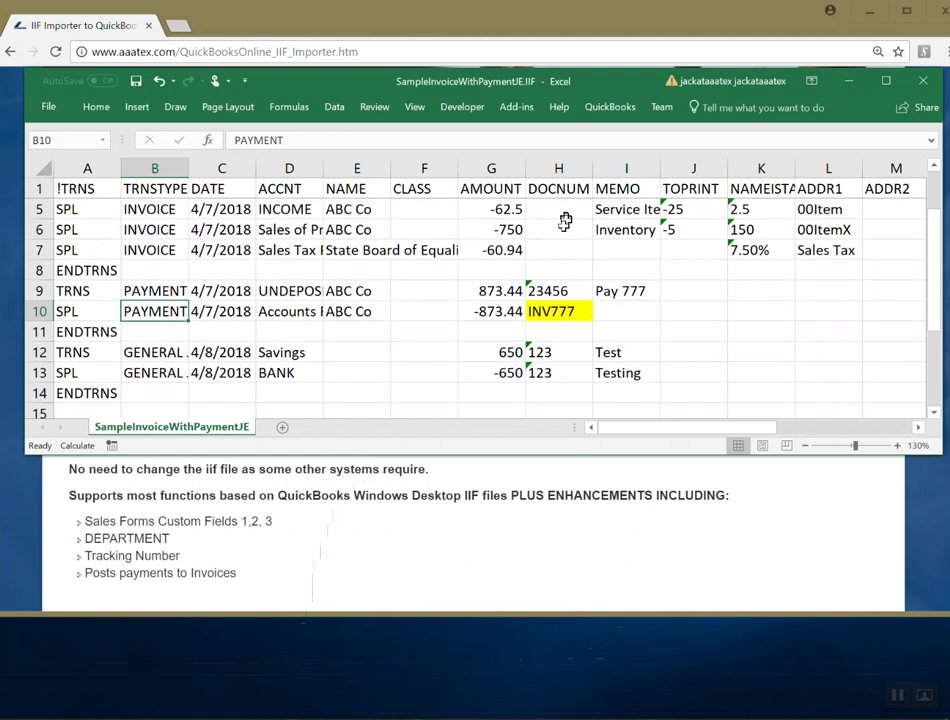
{"action": "mouse_move", "coordinate": [180, 360]}
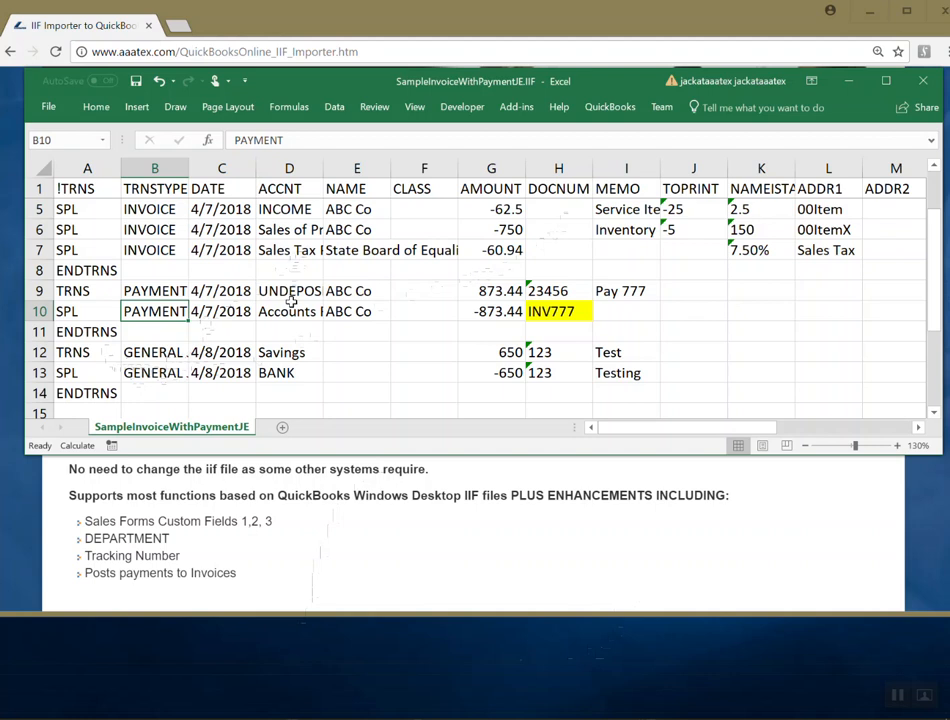
{"action": "mouse_move", "coordinate": [314, 326]}
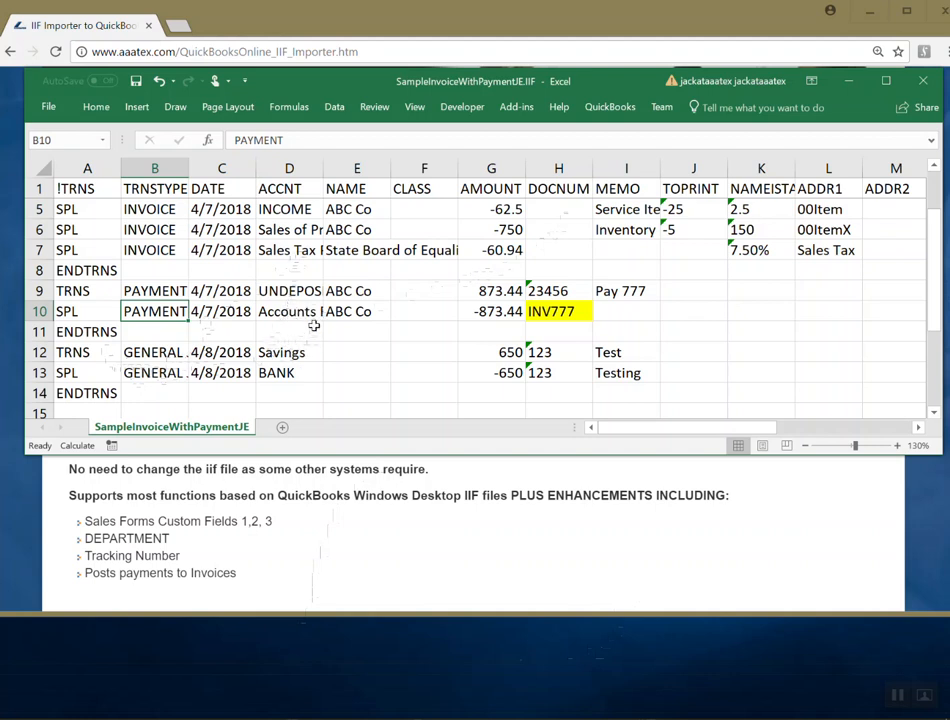
{"action": "mouse_move", "coordinate": [500, 560]}
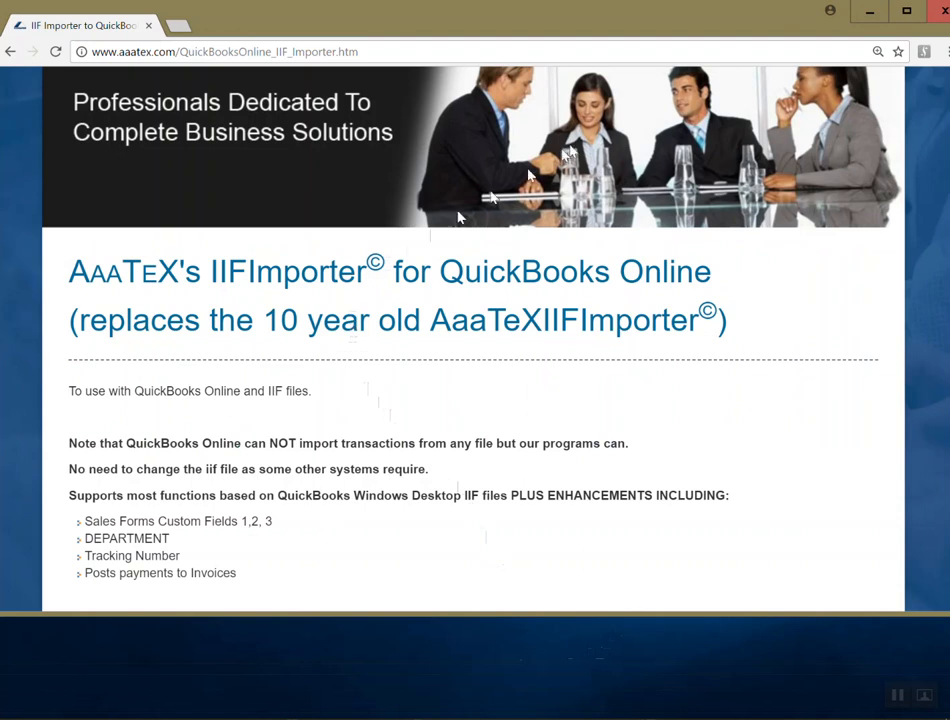
{"action": "mouse_move", "coordinate": [504, 24]}
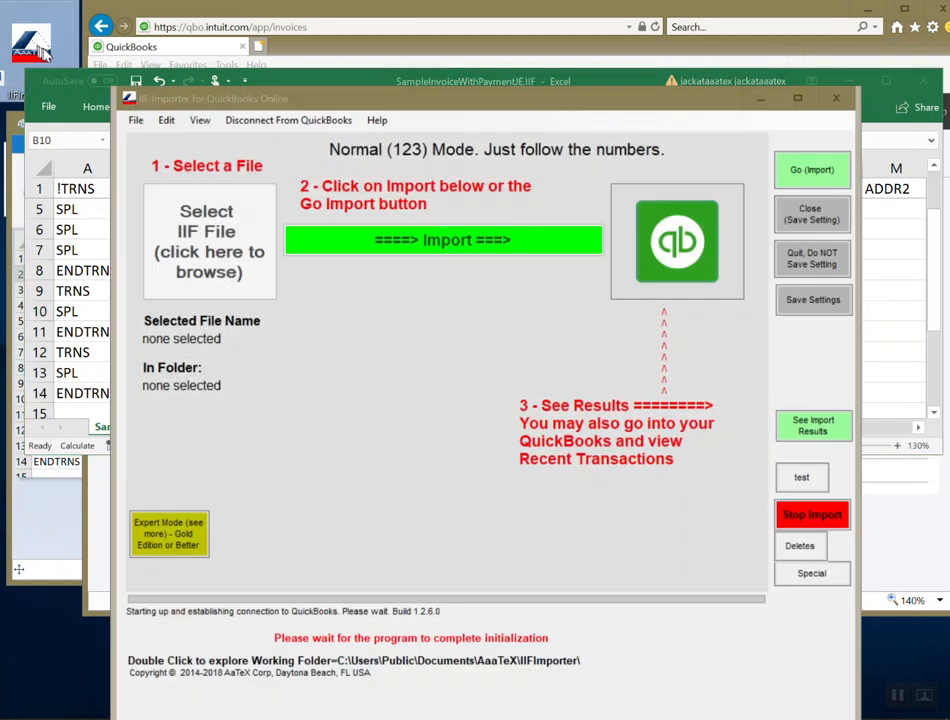
{"action": "mouse_move", "coordinate": [524, 712]}
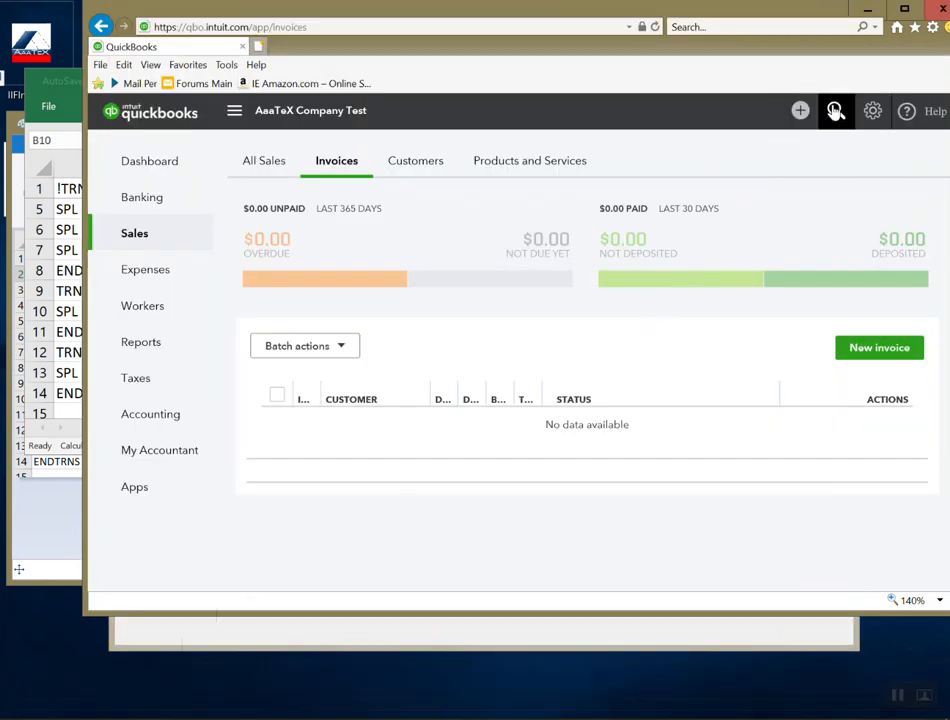
Show Recent Transactions in QuickBooks Online, then return to the importer.
{"action": "left_click", "coordinate": [836, 112]}
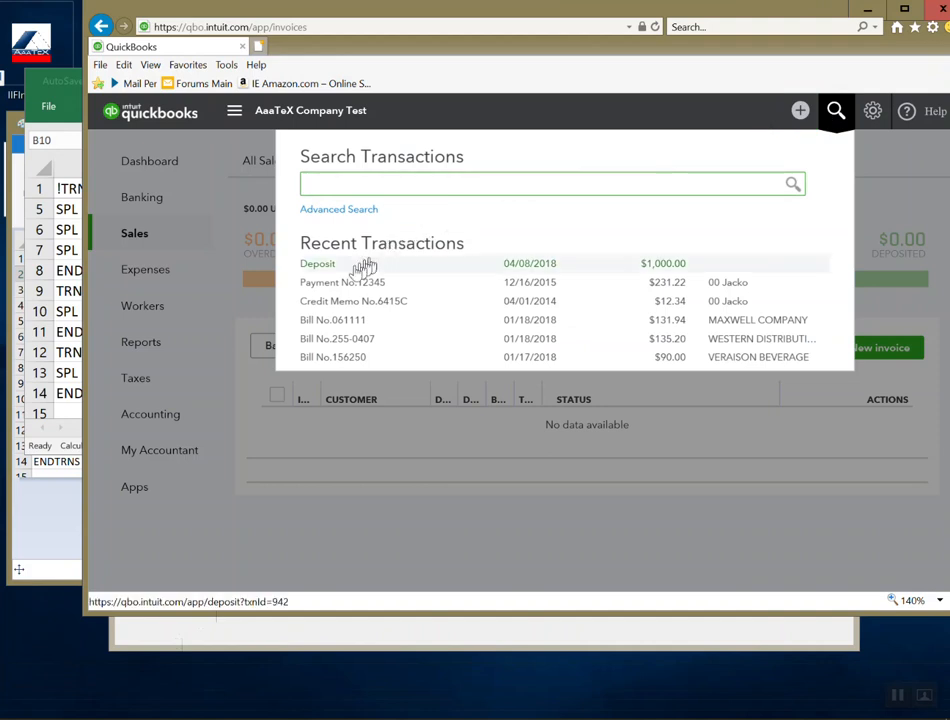
{"action": "mouse_move", "coordinate": [344, 320]}
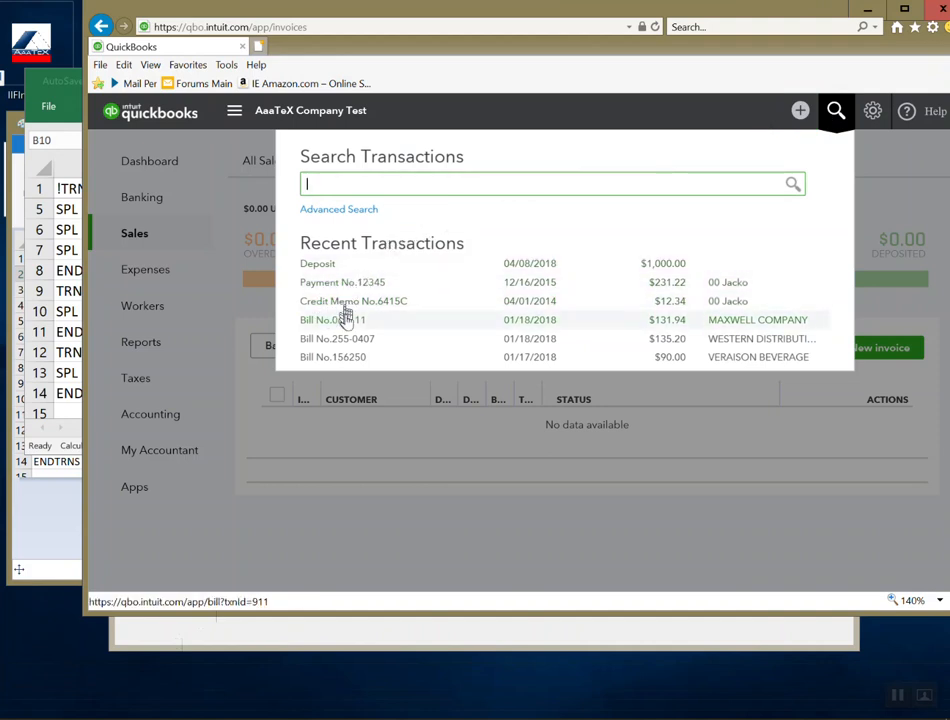
{"action": "mouse_move", "coordinate": [344, 356]}
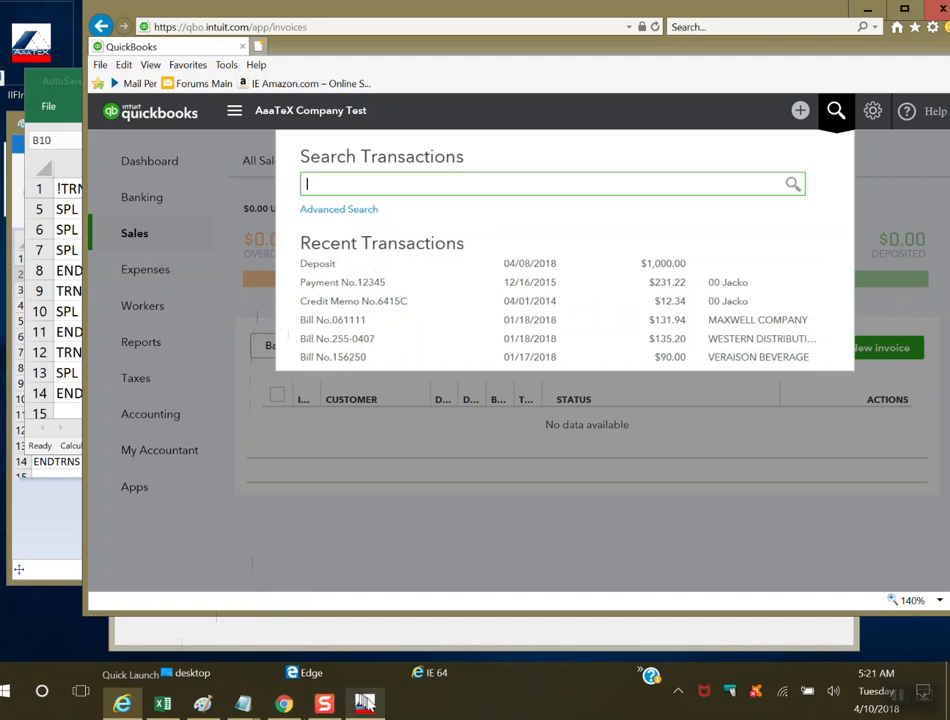
{"action": "left_click", "coordinate": [364, 704]}
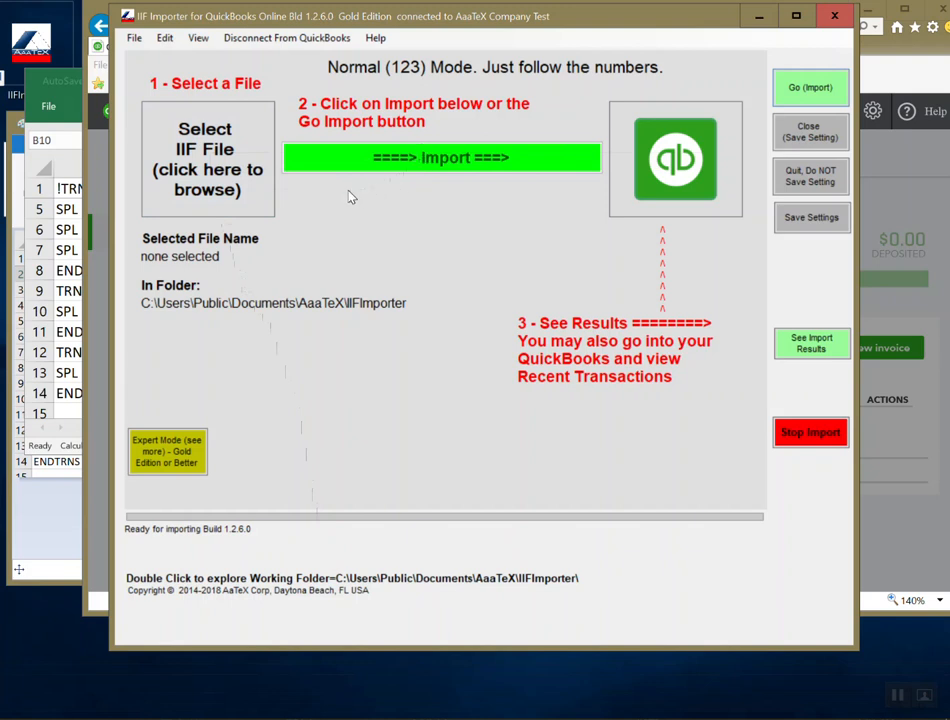
{"action": "mouse_move", "coordinate": [650, 284]}
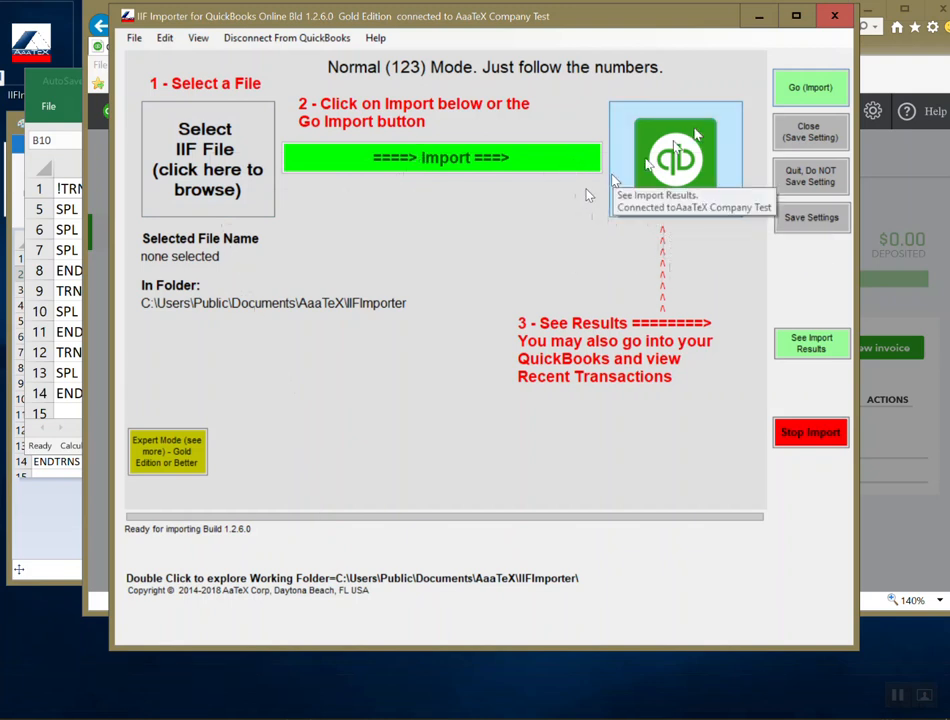
{"action": "mouse_move", "coordinate": [204, 180]}
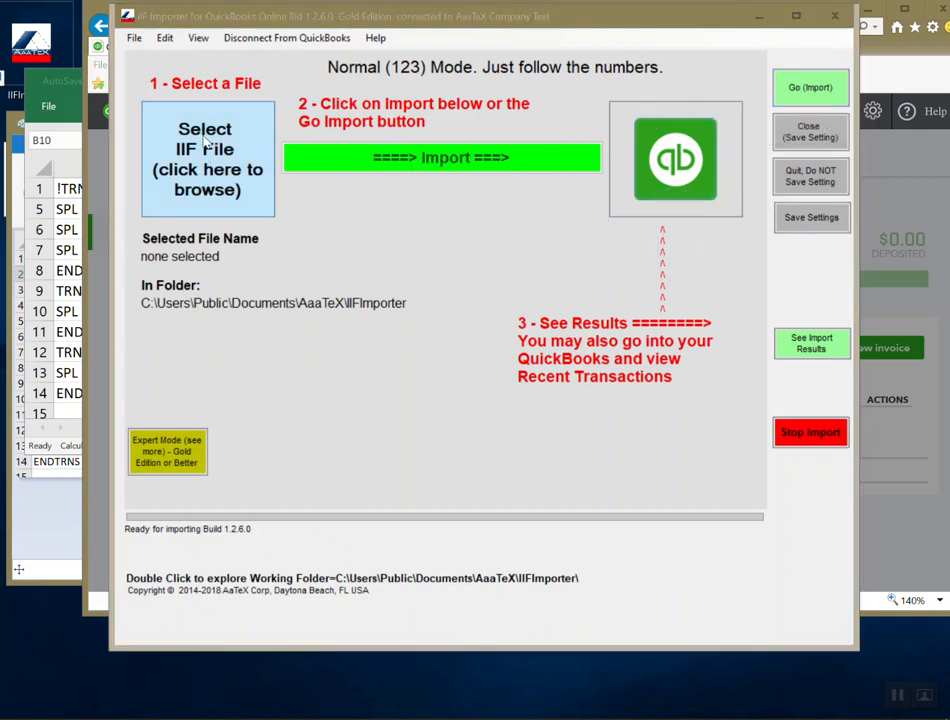
Choose SampleInvoiceWithPaymentJE.IIF from the 000 Test IIFs folder as the import file.
{"action": "left_click", "coordinate": [208, 160]}
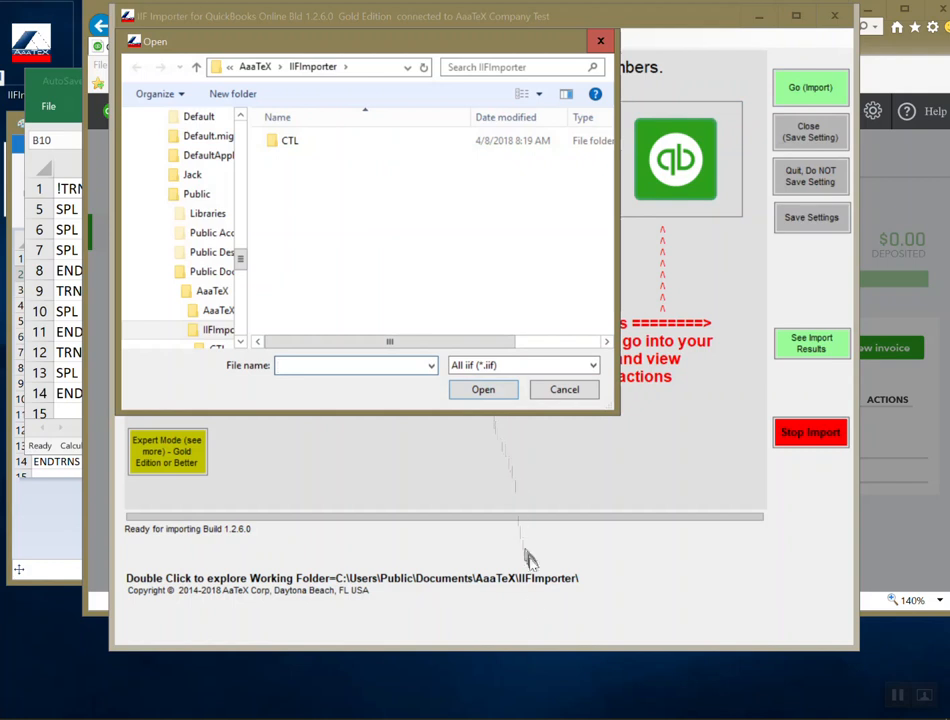
{"action": "mouse_move", "coordinate": [276, 318]}
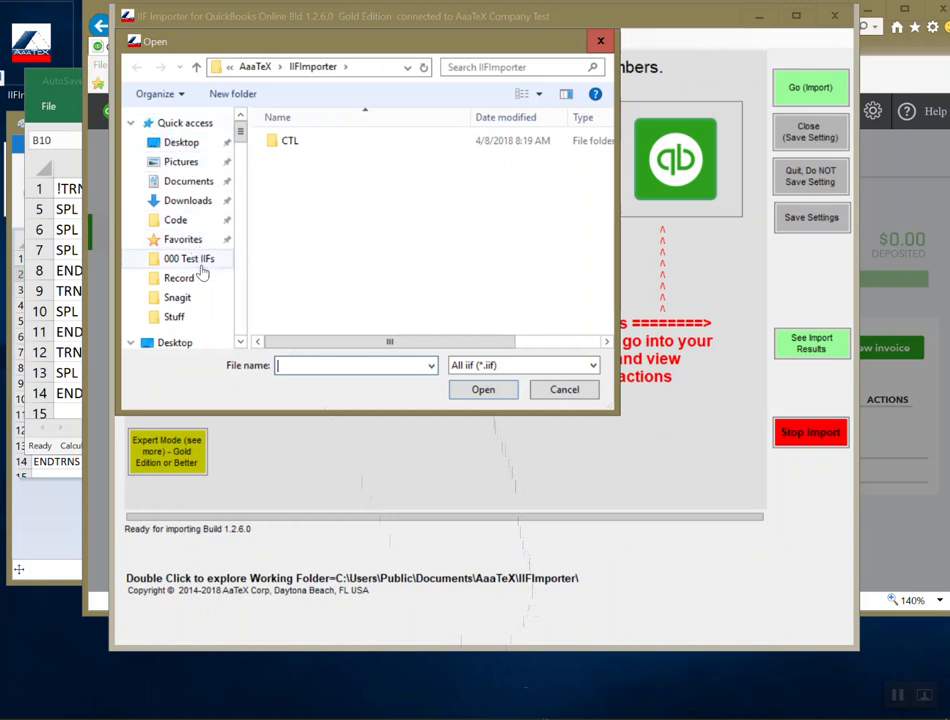
{"action": "double_click", "coordinate": [188, 258]}
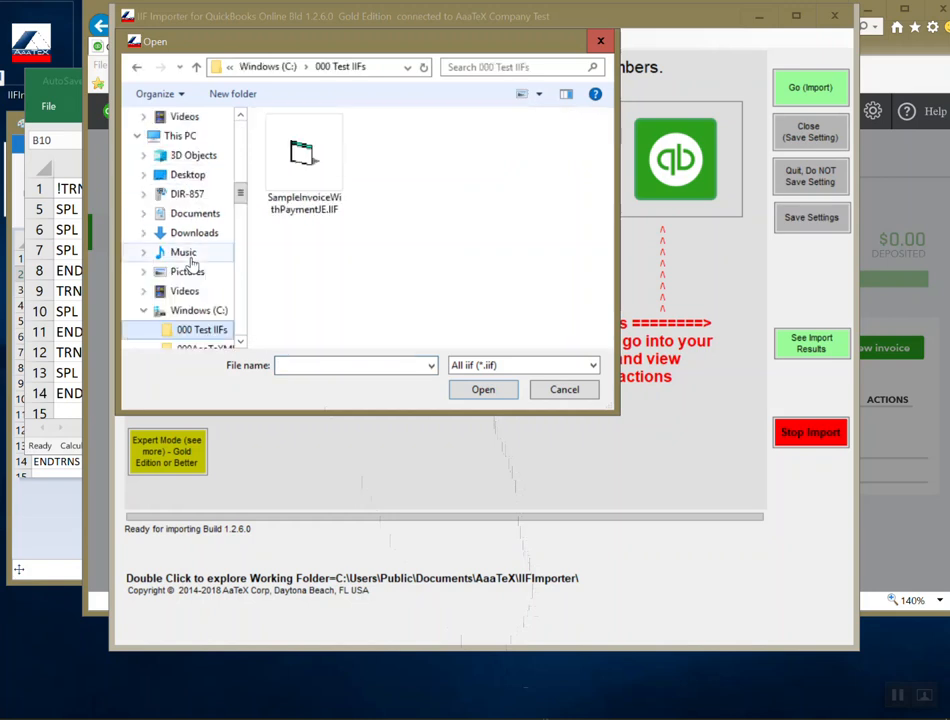
{"action": "mouse_move", "coordinate": [304, 160]}
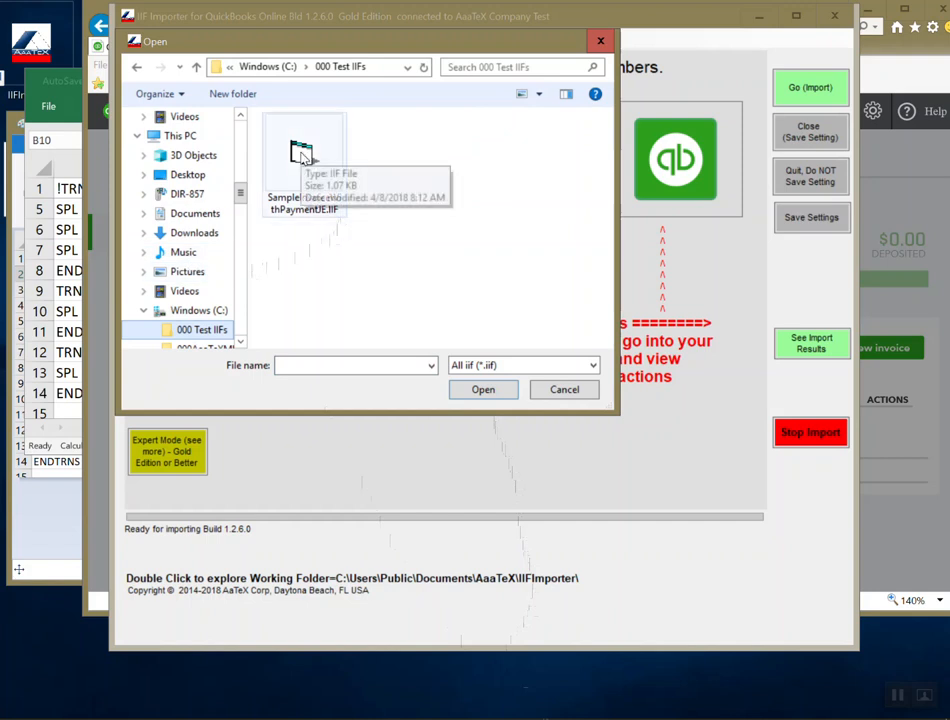
{"action": "double_click", "coordinate": [304, 150]}
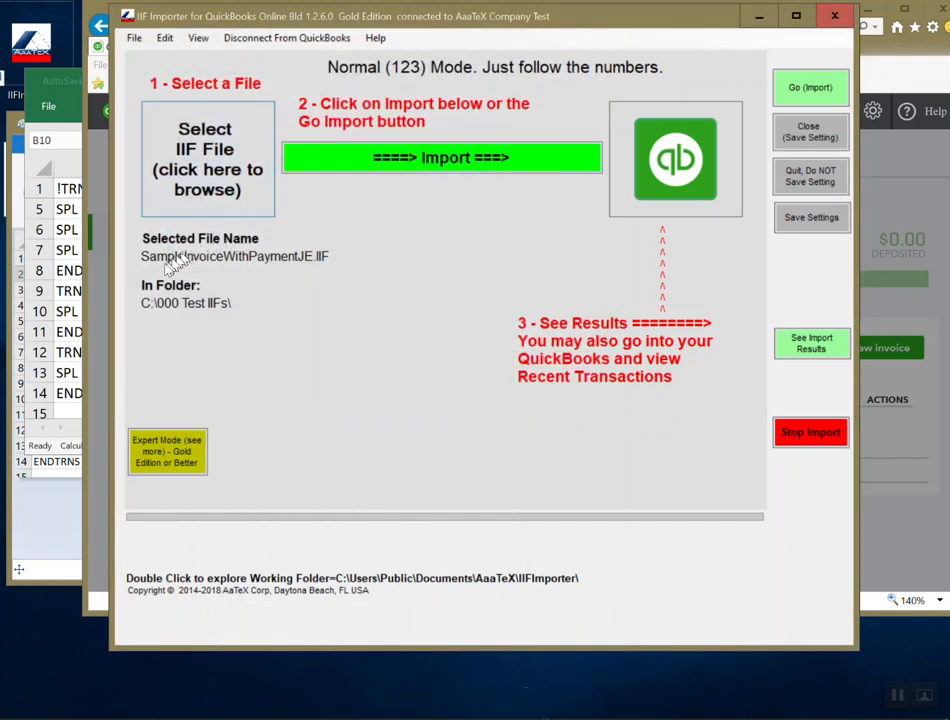
{"action": "mouse_move", "coordinate": [156, 304]}
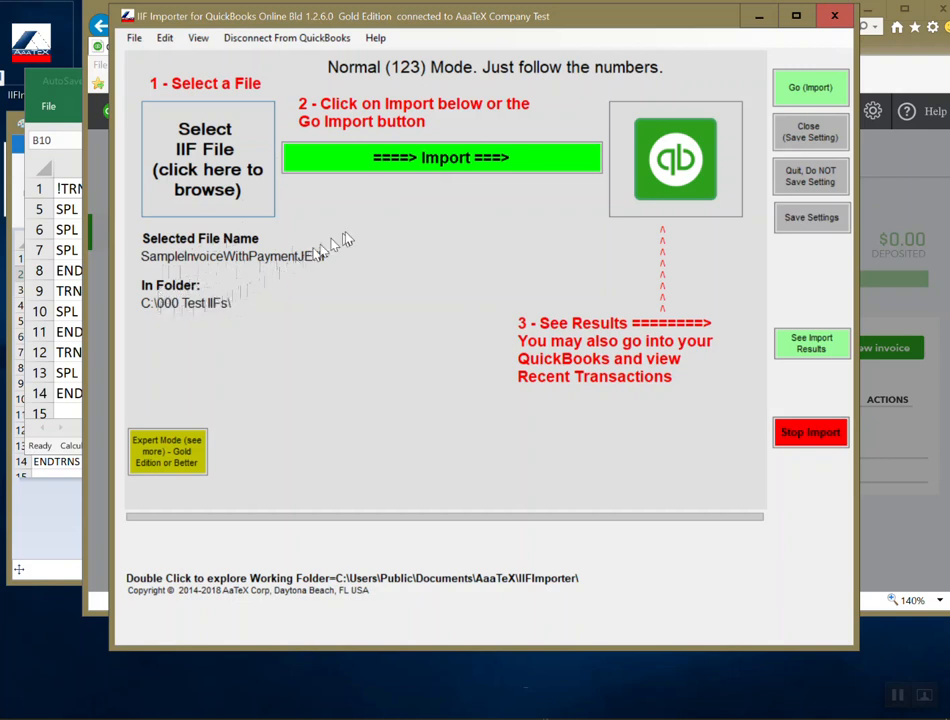
Import the file, confirm, and review results listing an invoice, payment and journal entry.
{"action": "left_click", "coordinate": [440, 156]}
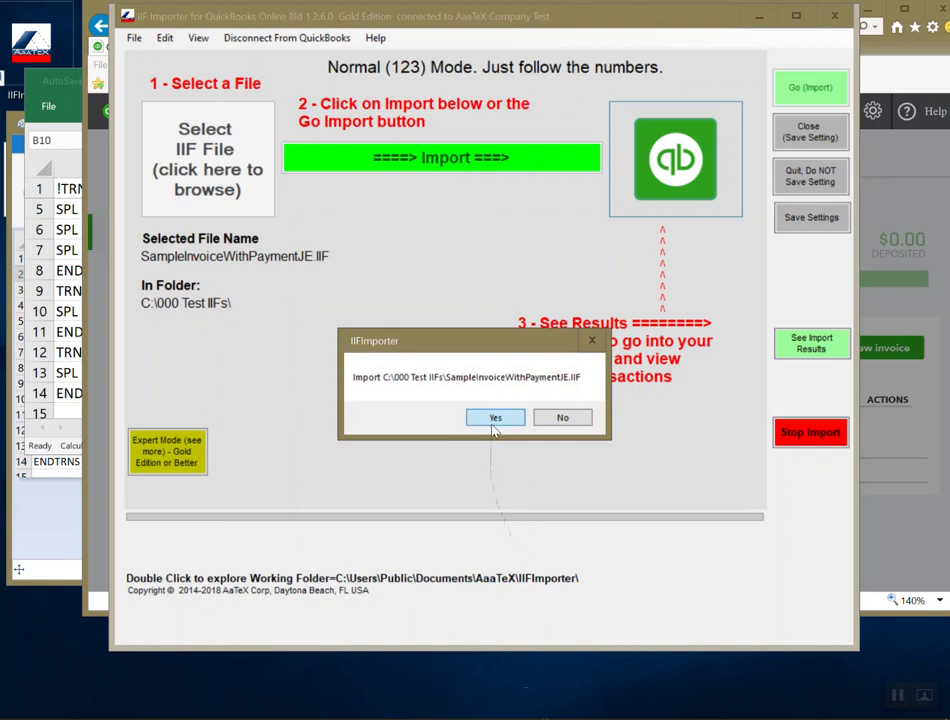
{"action": "left_click", "coordinate": [494, 418]}
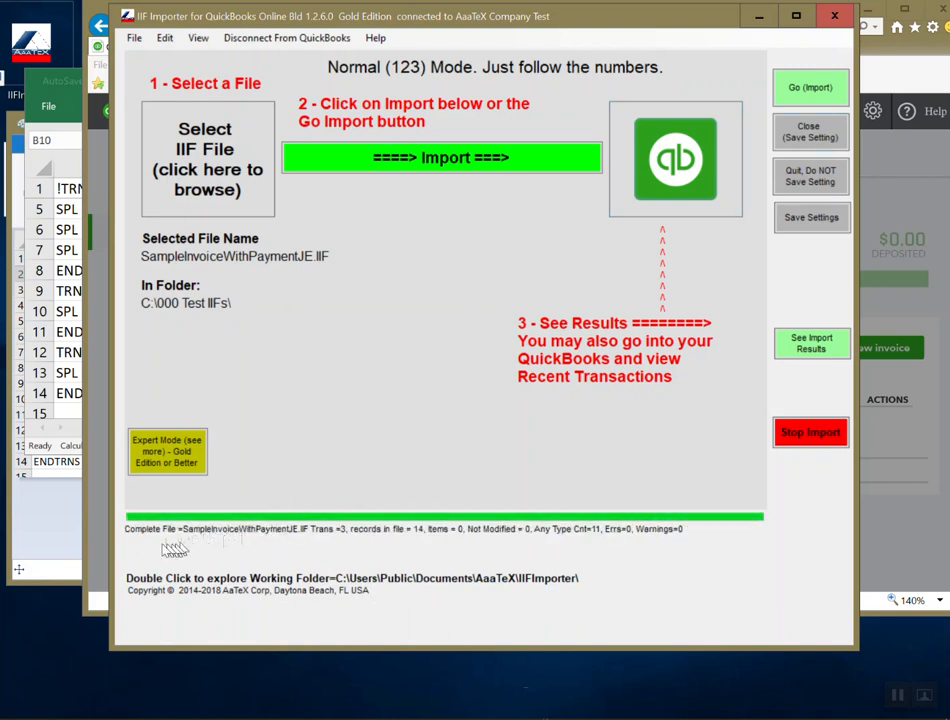
{"action": "mouse_move", "coordinate": [280, 530]}
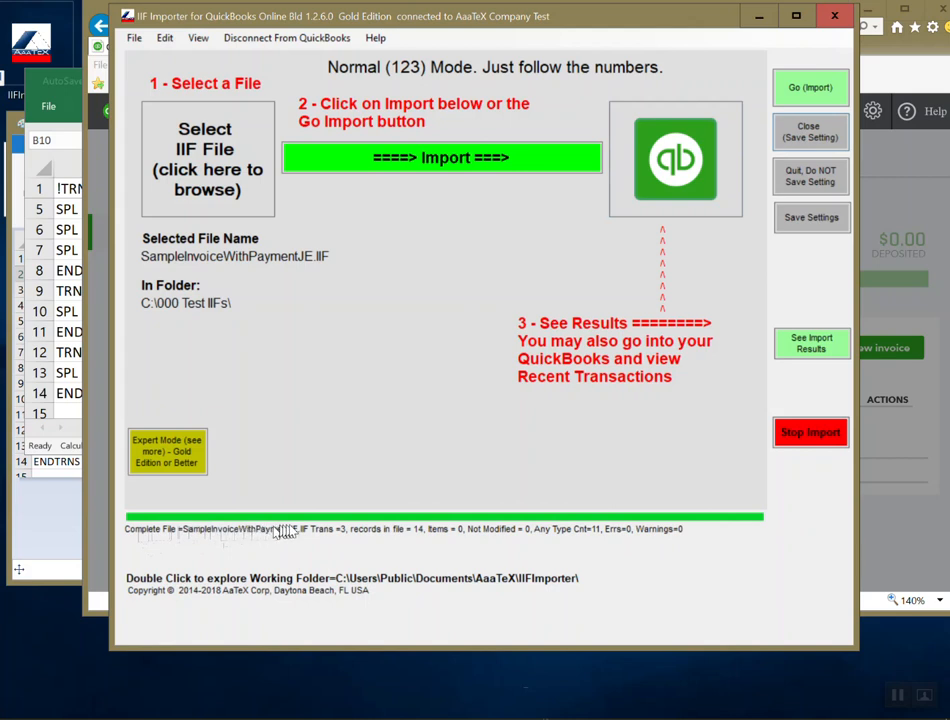
{"action": "mouse_move", "coordinate": [344, 538]}
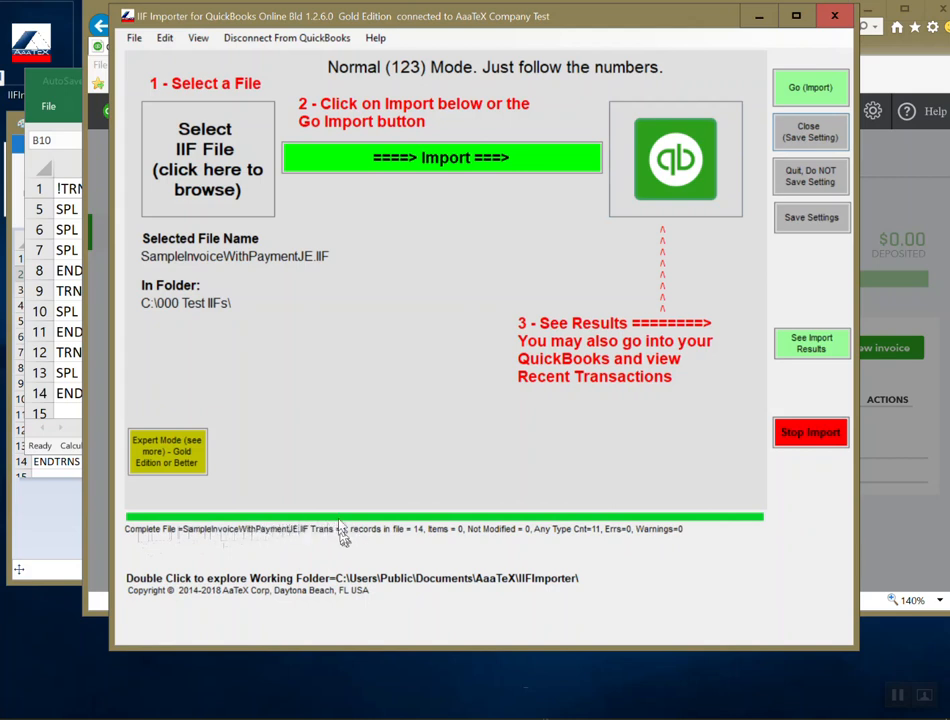
{"action": "left_click", "coordinate": [810, 342]}
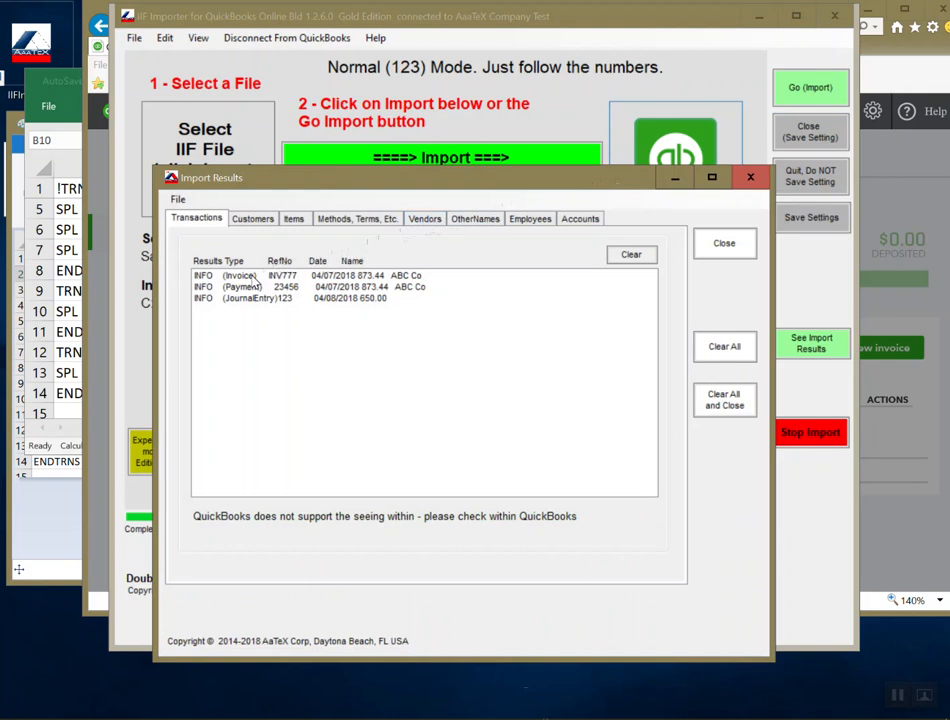
{"action": "mouse_move", "coordinate": [262, 302]}
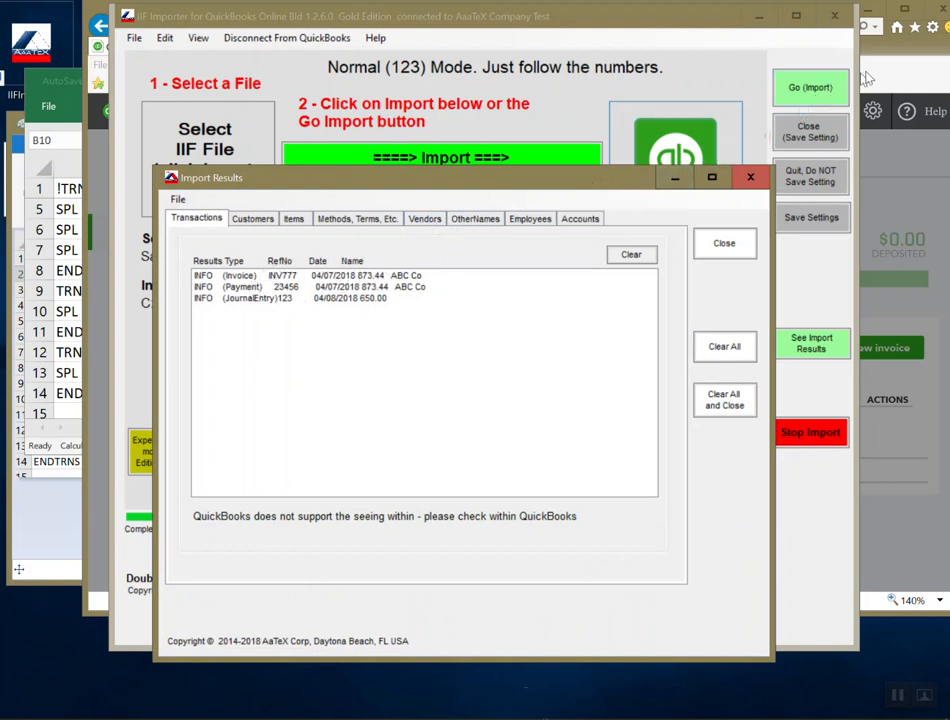
{"action": "left_click", "coordinate": [836, 112]}
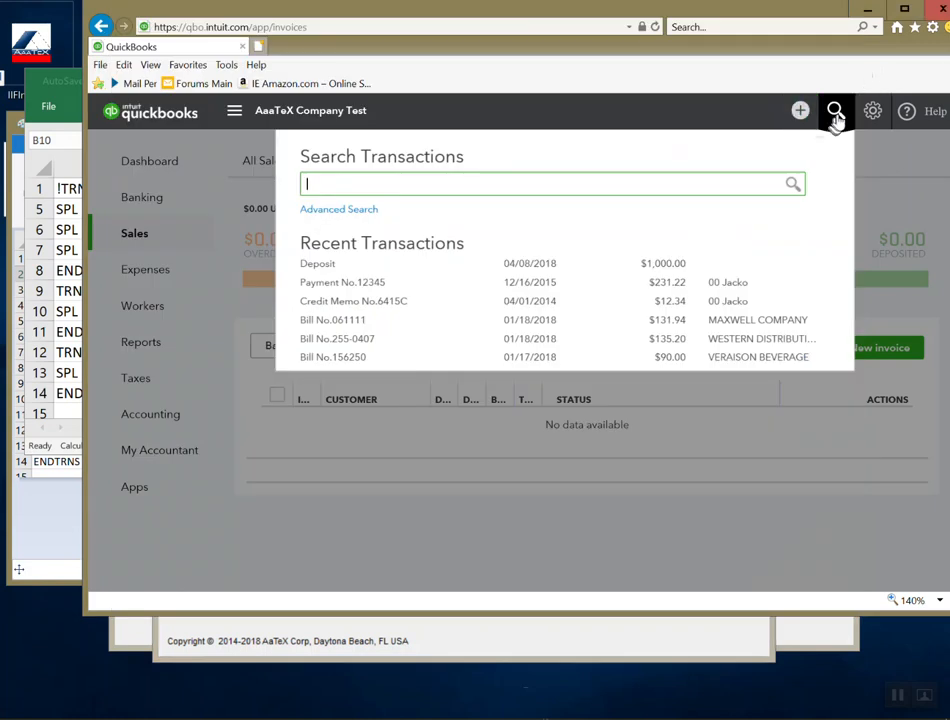
Show Recent Transactions listing Journal Entry 123, Payment 23456 and Invoice INV777.
{"action": "left_click", "coordinate": [836, 110]}
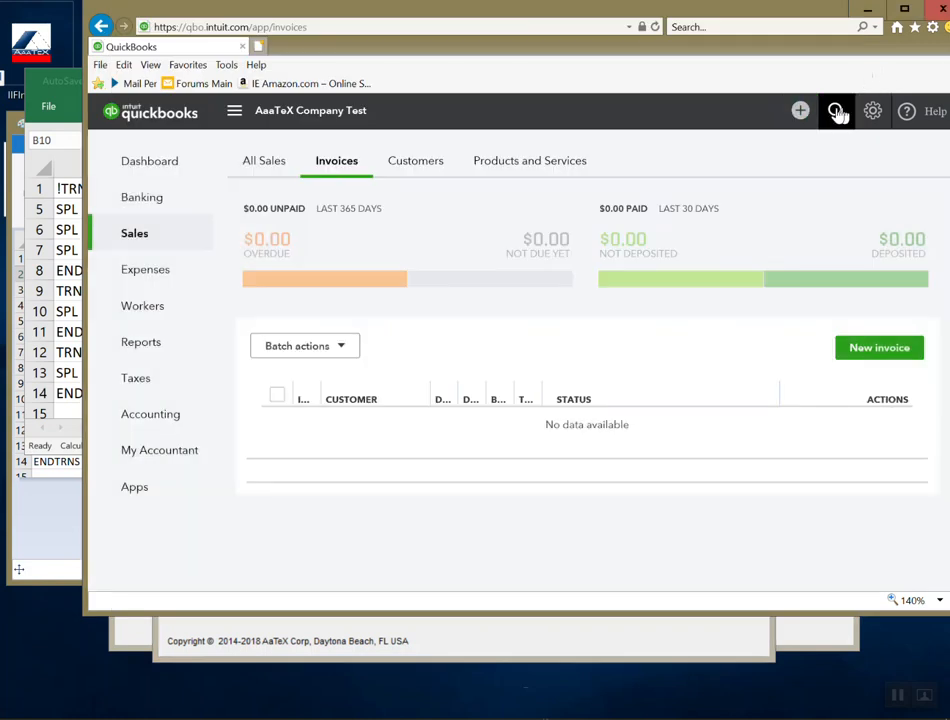
{"action": "left_click", "coordinate": [836, 112]}
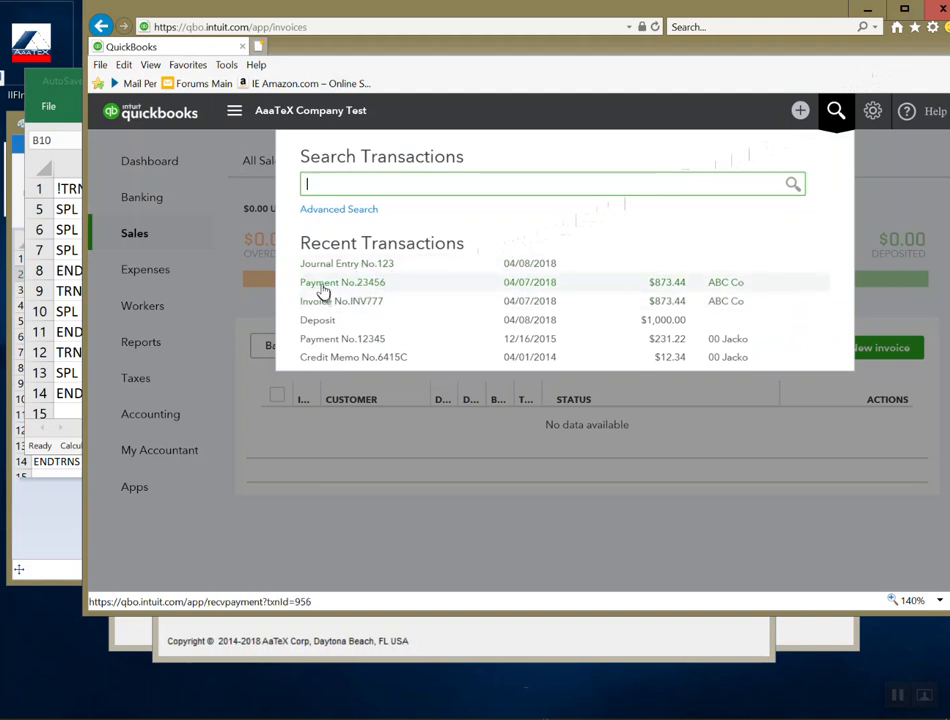
{"action": "left_click", "coordinate": [342, 282]}
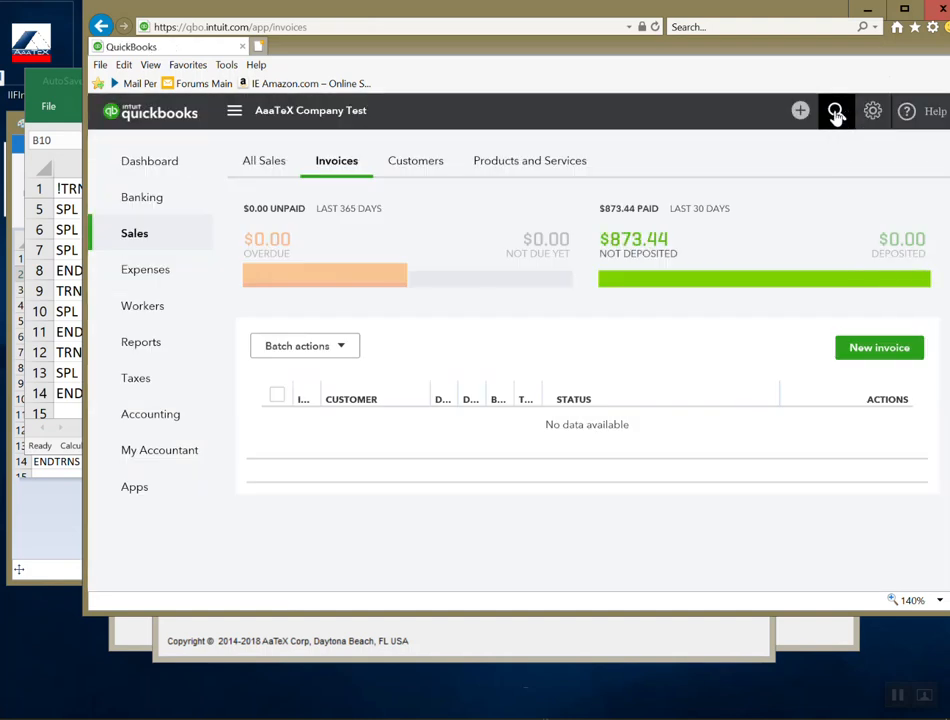
Recheck the recent transactions and confirm Invoice INV777 shows as paid.
{"action": "left_click", "coordinate": [836, 112]}
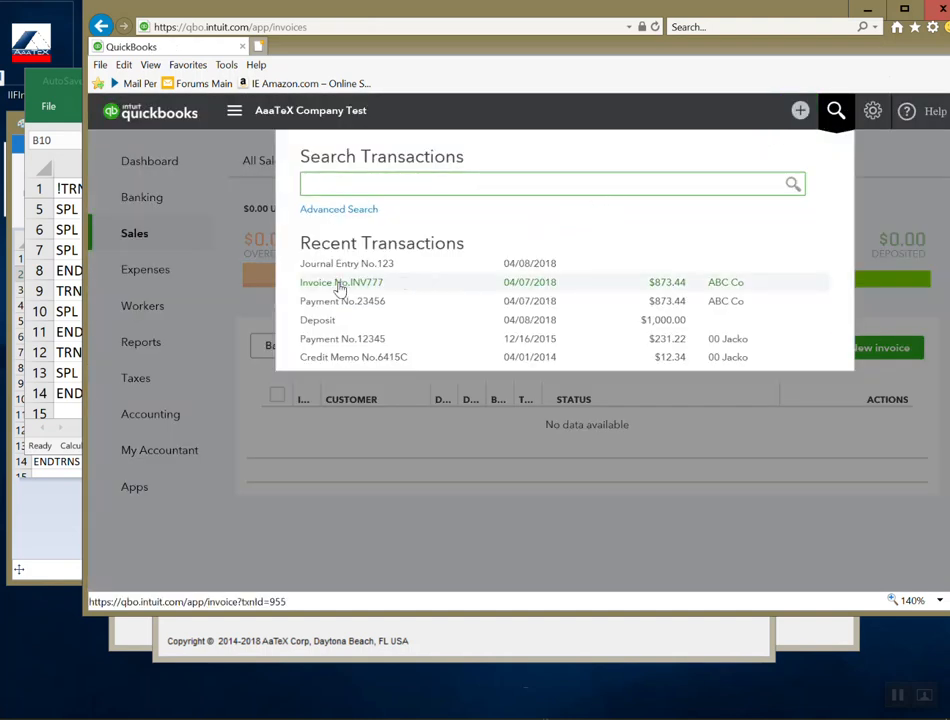
{"action": "left_click", "coordinate": [340, 282]}
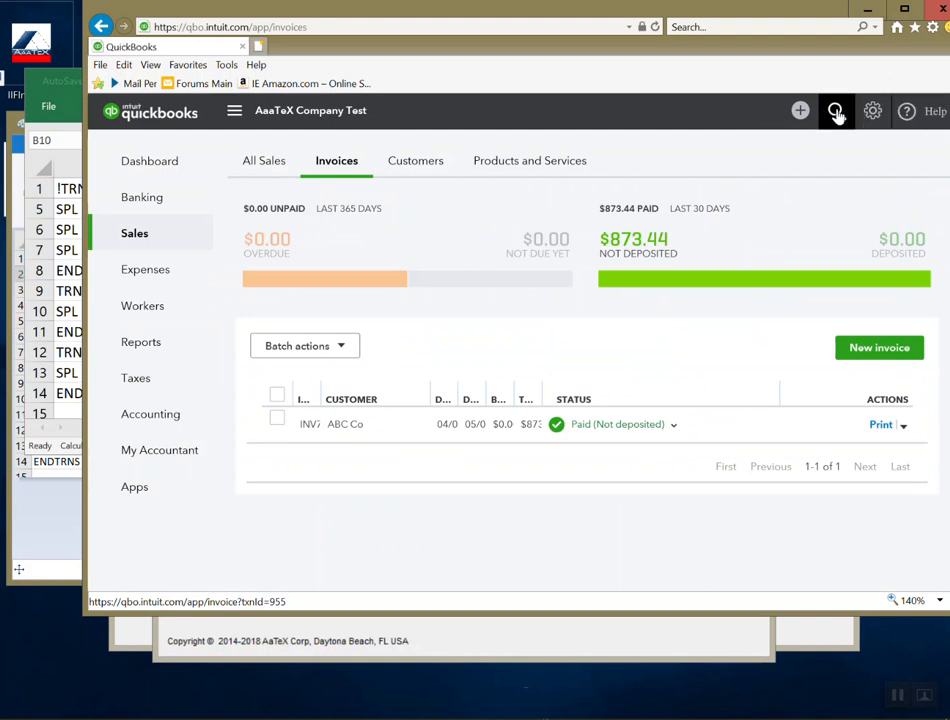
{"action": "left_click", "coordinate": [836, 110]}
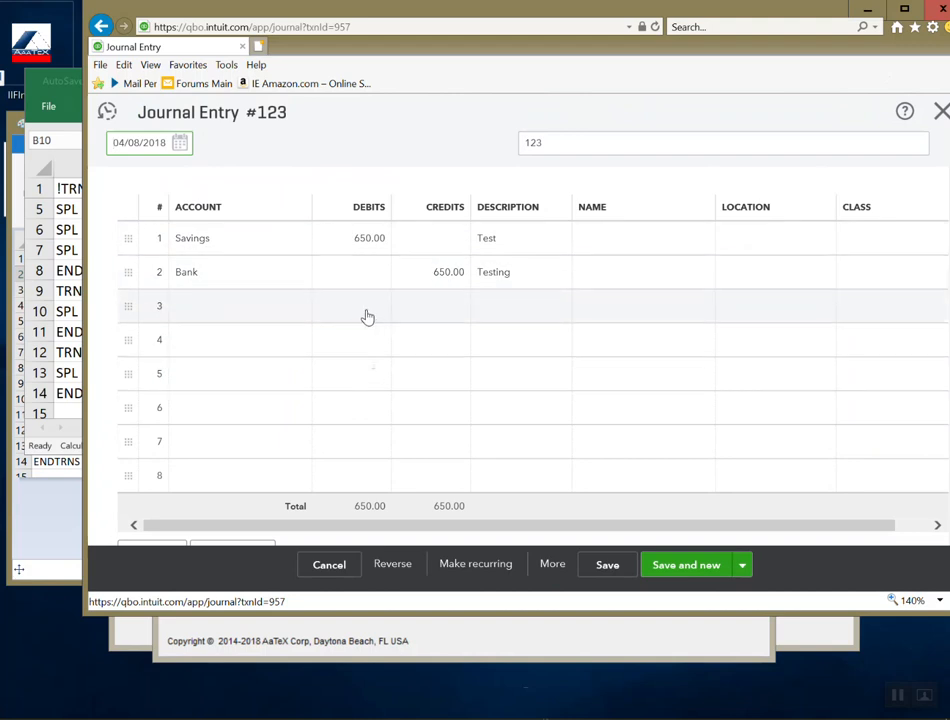
{"action": "mouse_move", "coordinate": [362, 324]}
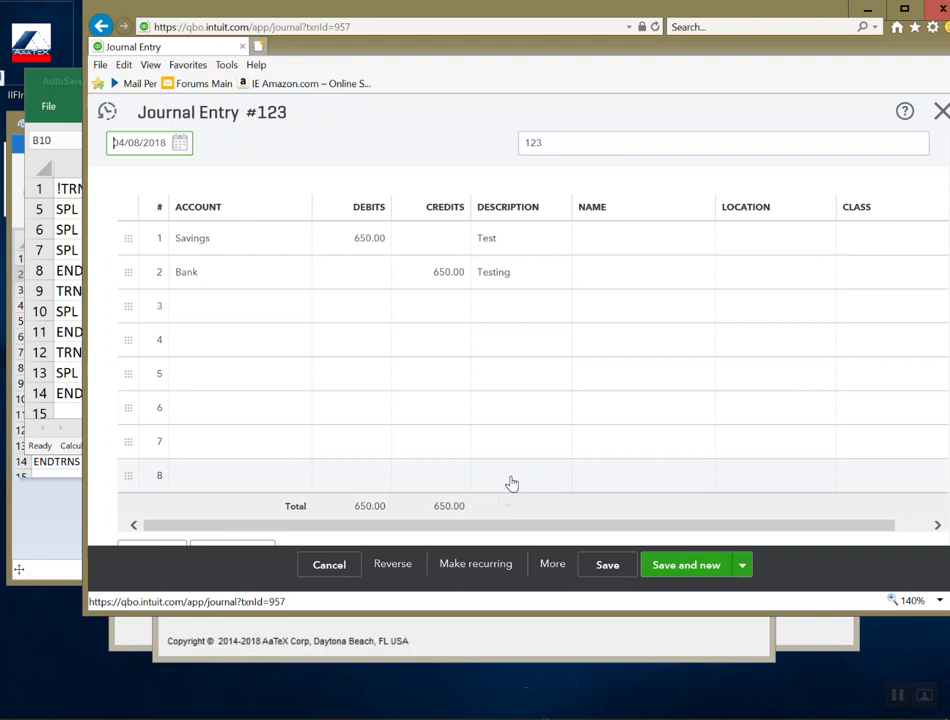
{"action": "mouse_move", "coordinate": [498, 494]}
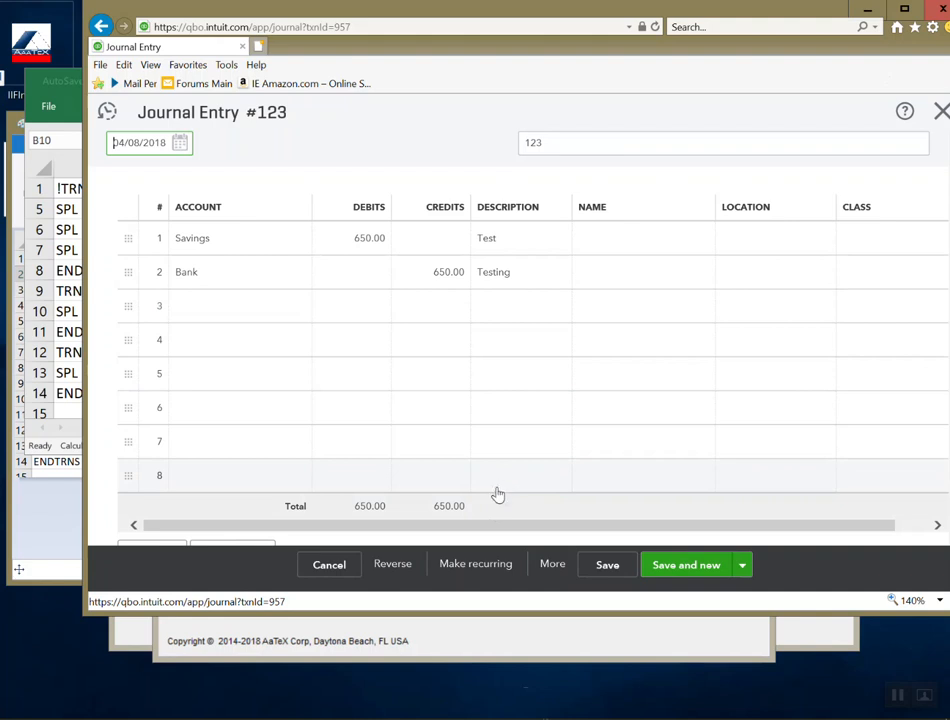
{"action": "mouse_move", "coordinate": [500, 494]}
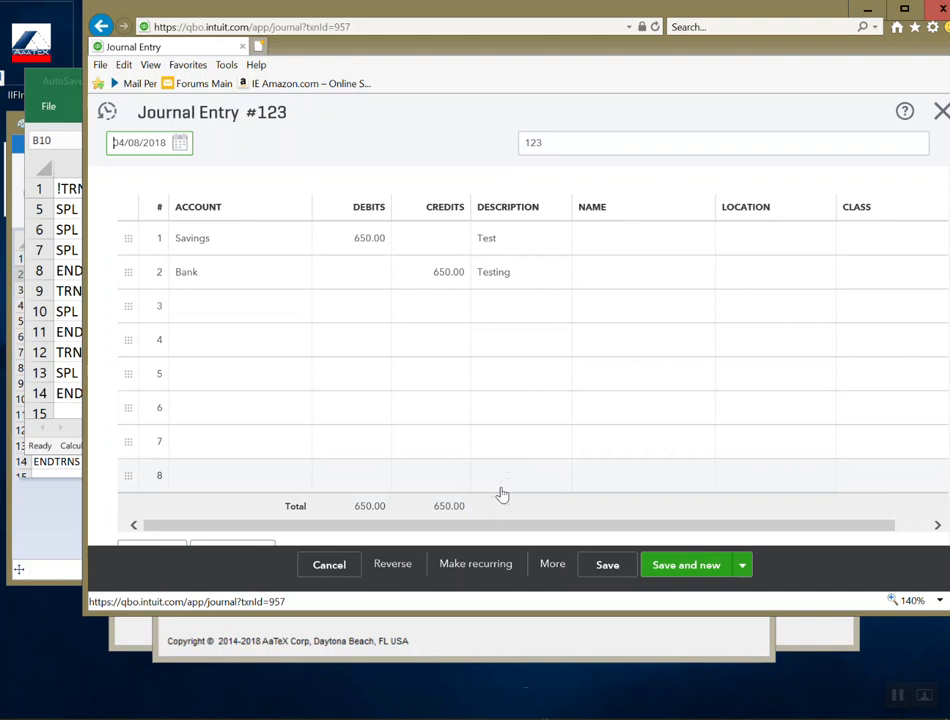
{"action": "mouse_move", "coordinate": [538, 444]}
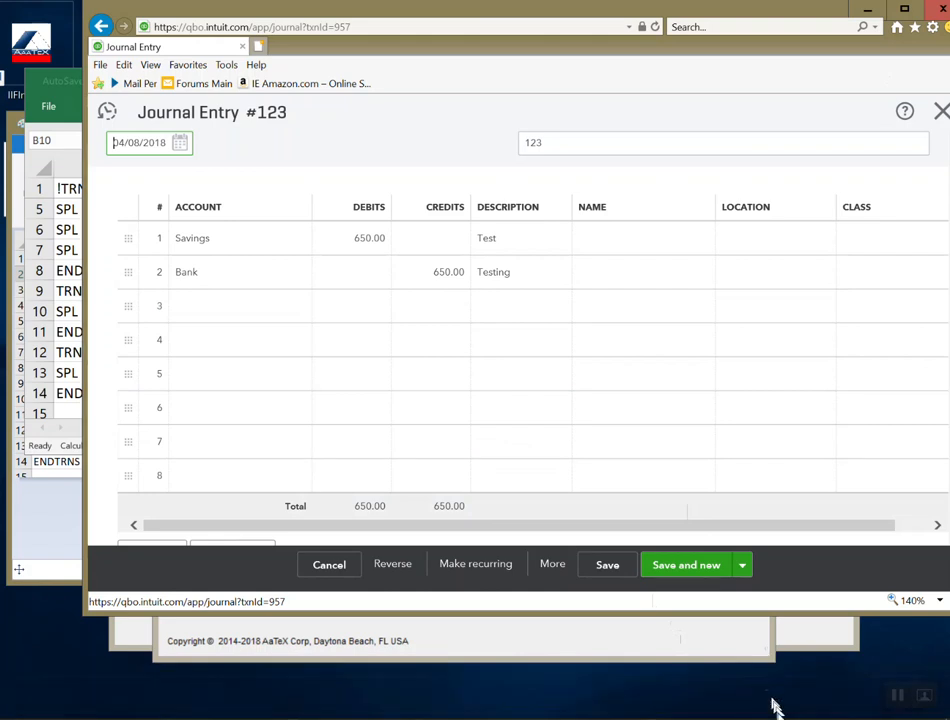
{"action": "mouse_move", "coordinate": [864, 660]}
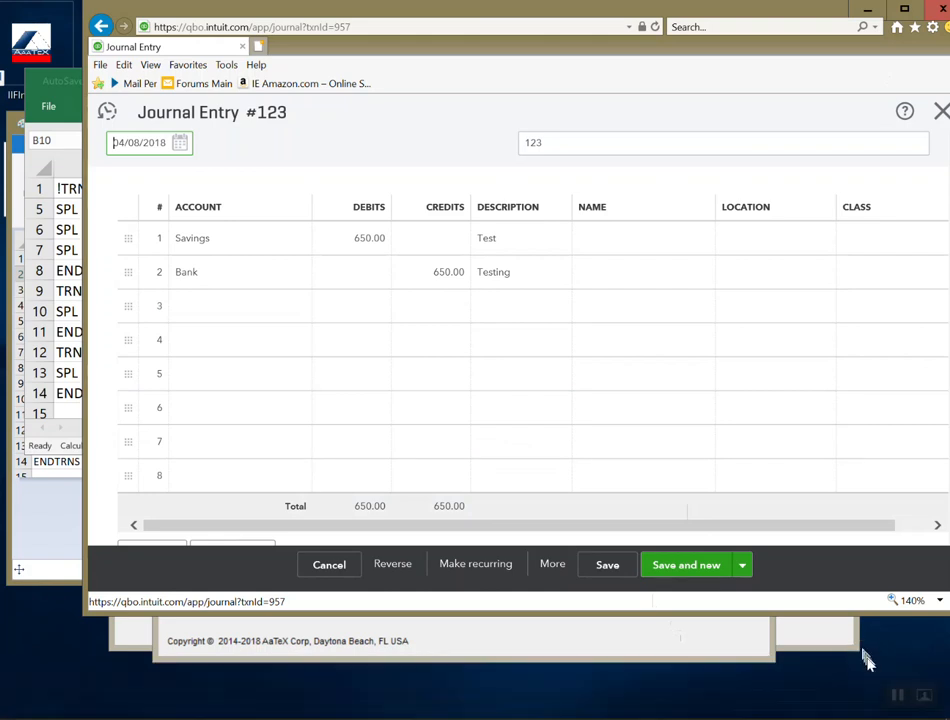